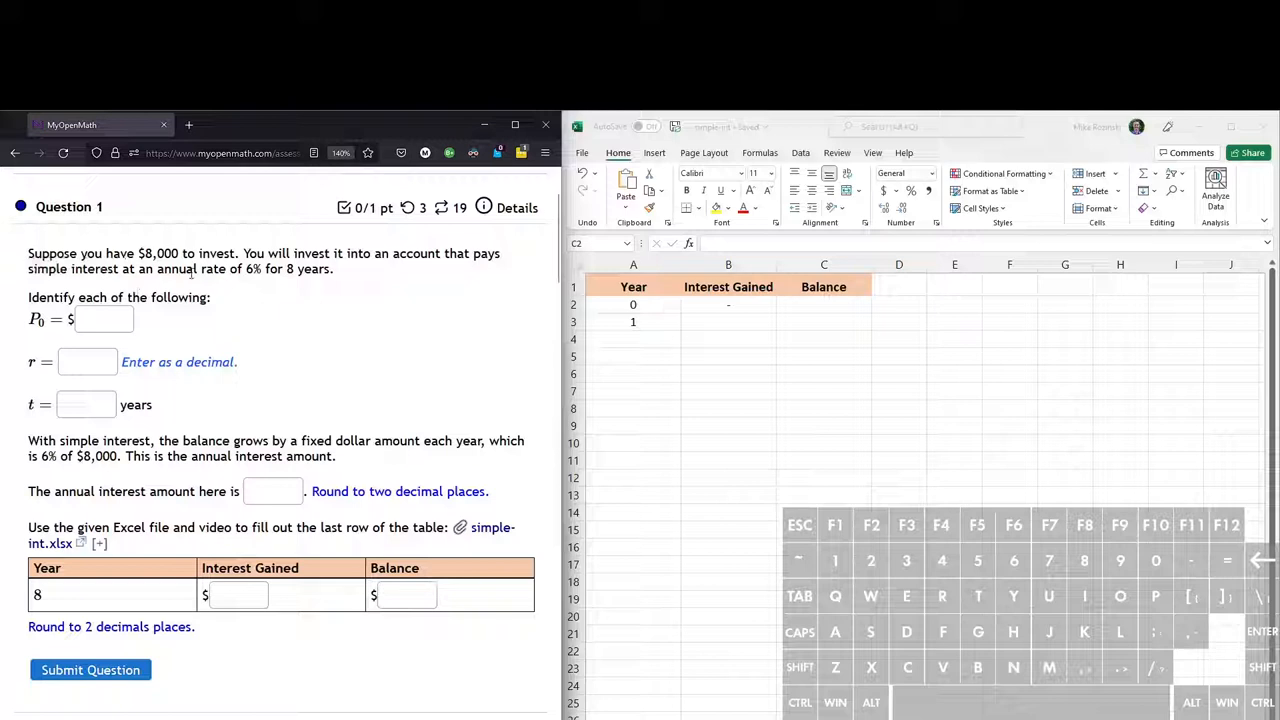
# - Enter =.06*8000 in a spare cell to get the yearly interest of 480
pyautogui.doubleClick(252, 268)
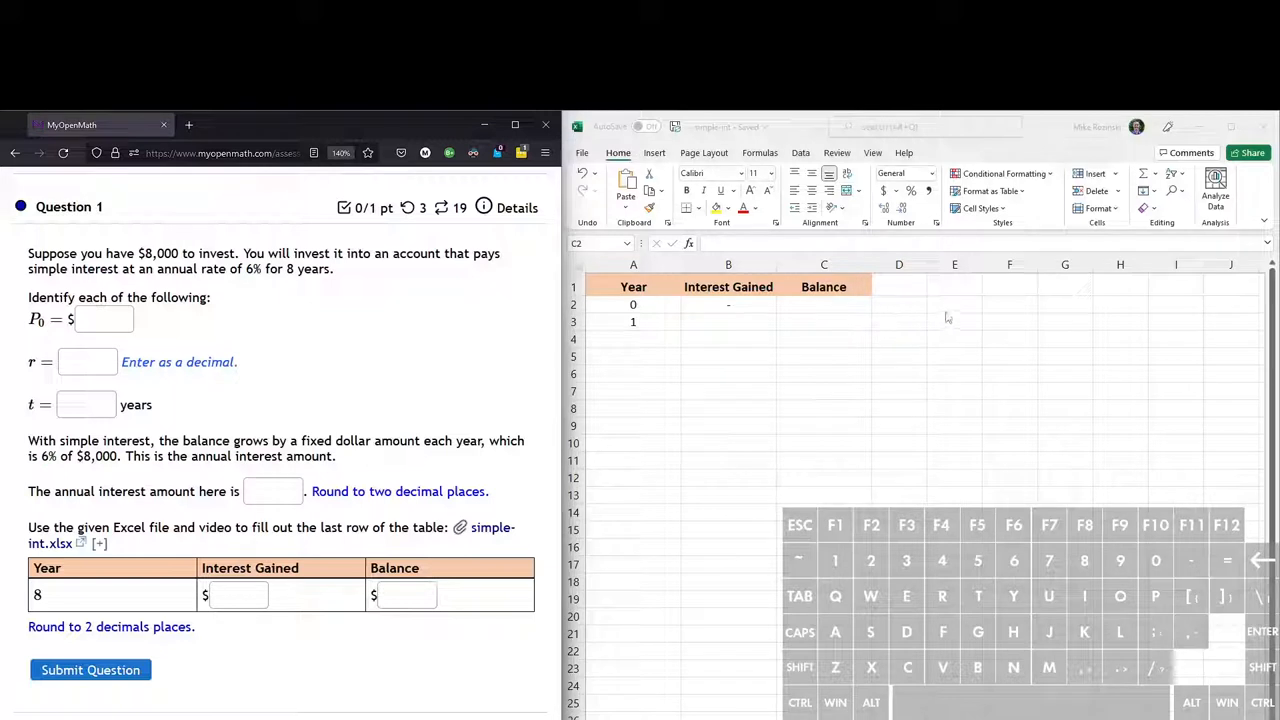
pyautogui.click(954, 304)
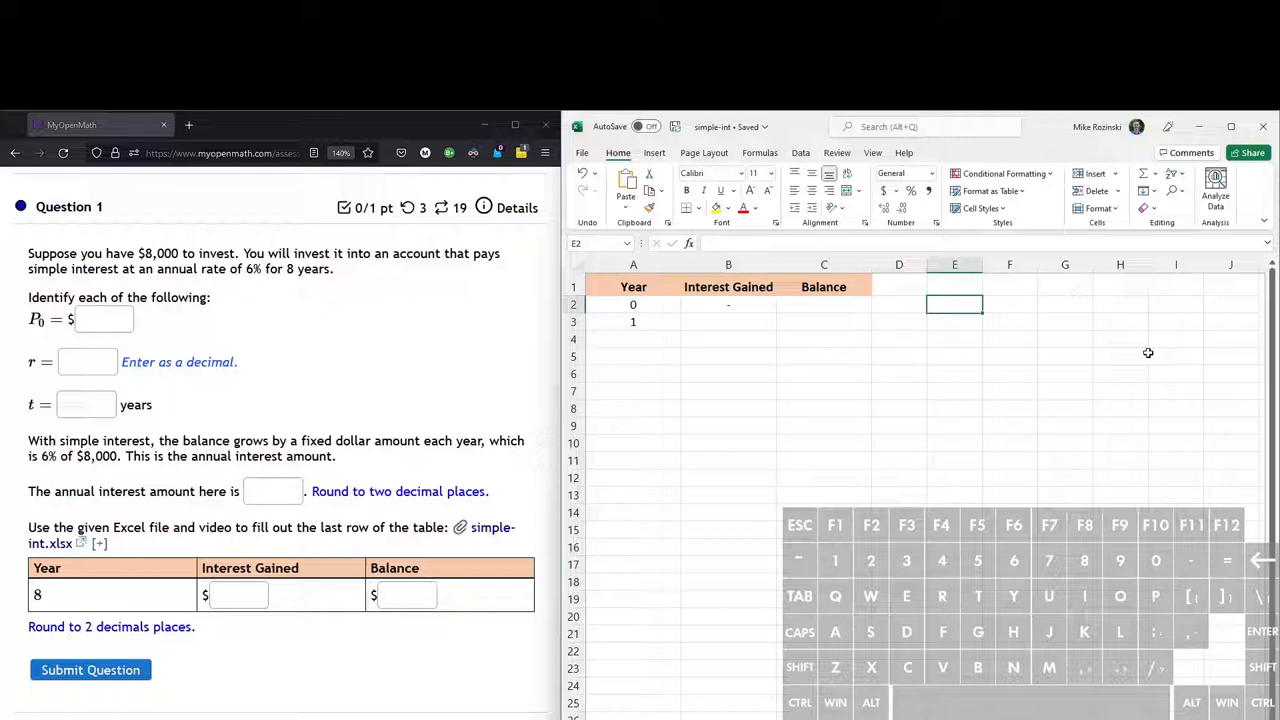
pyautogui.write('=')
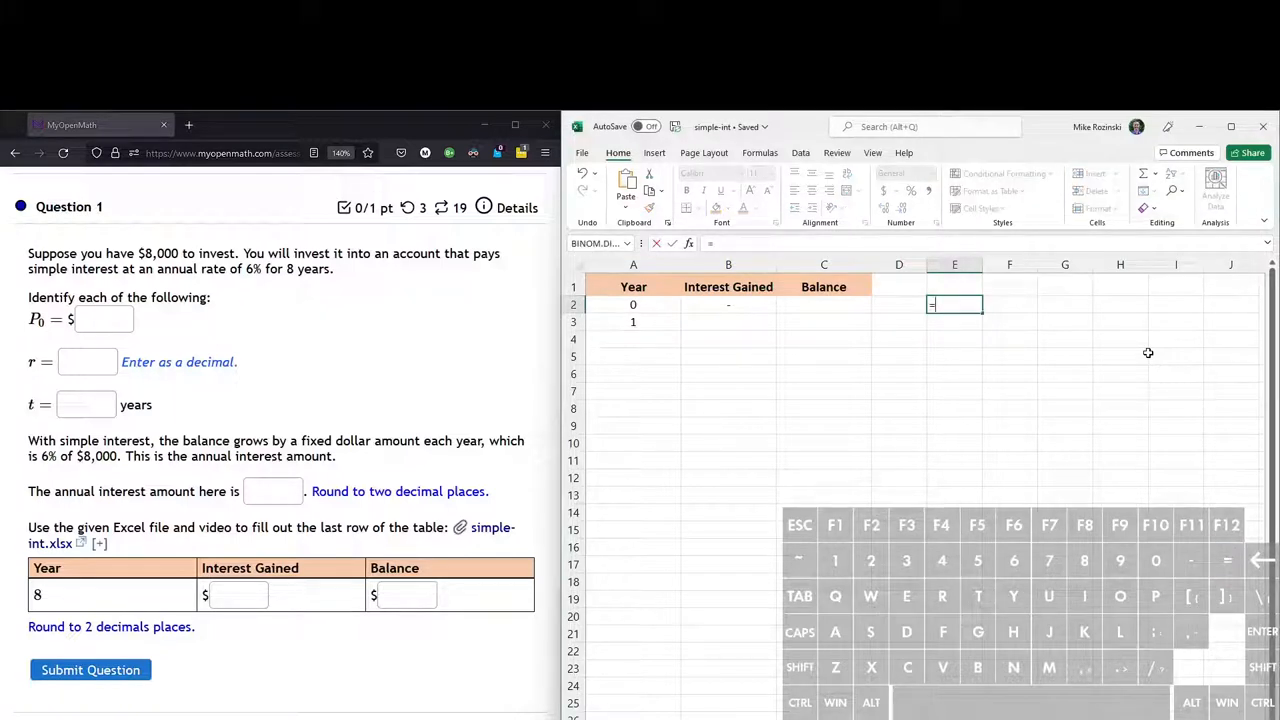
pyautogui.write('.06')
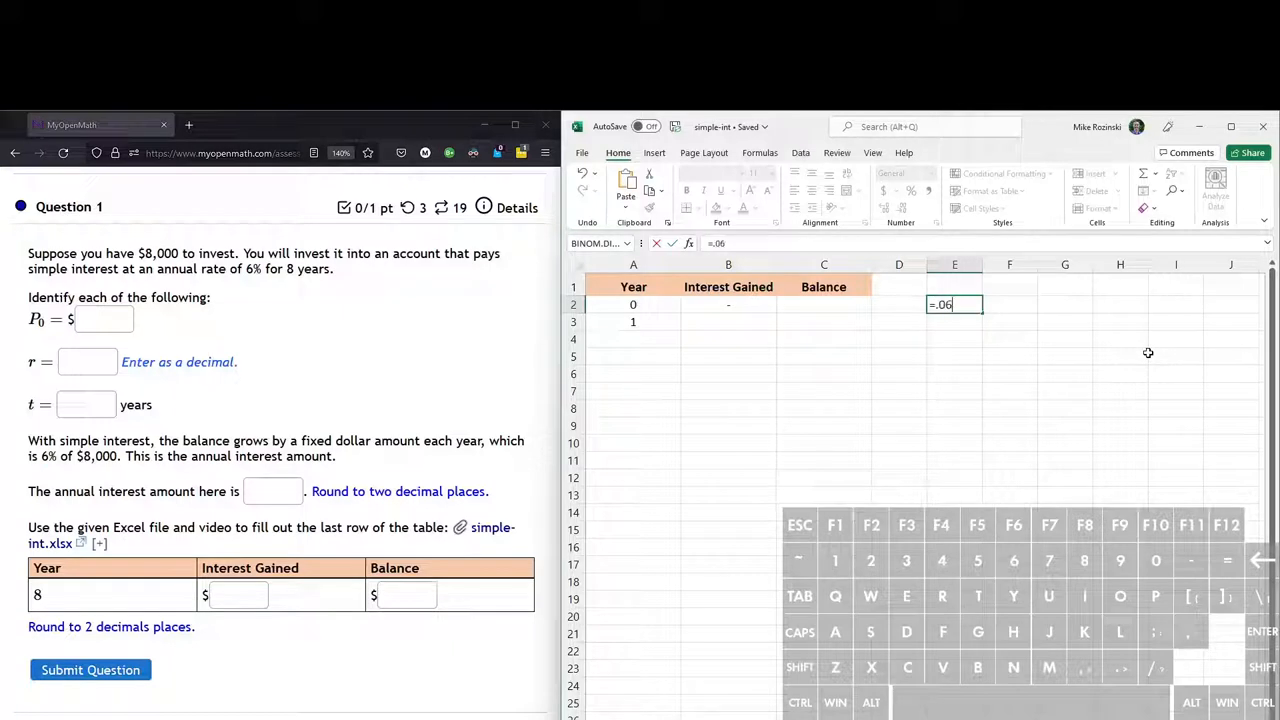
pyautogui.write('*800')
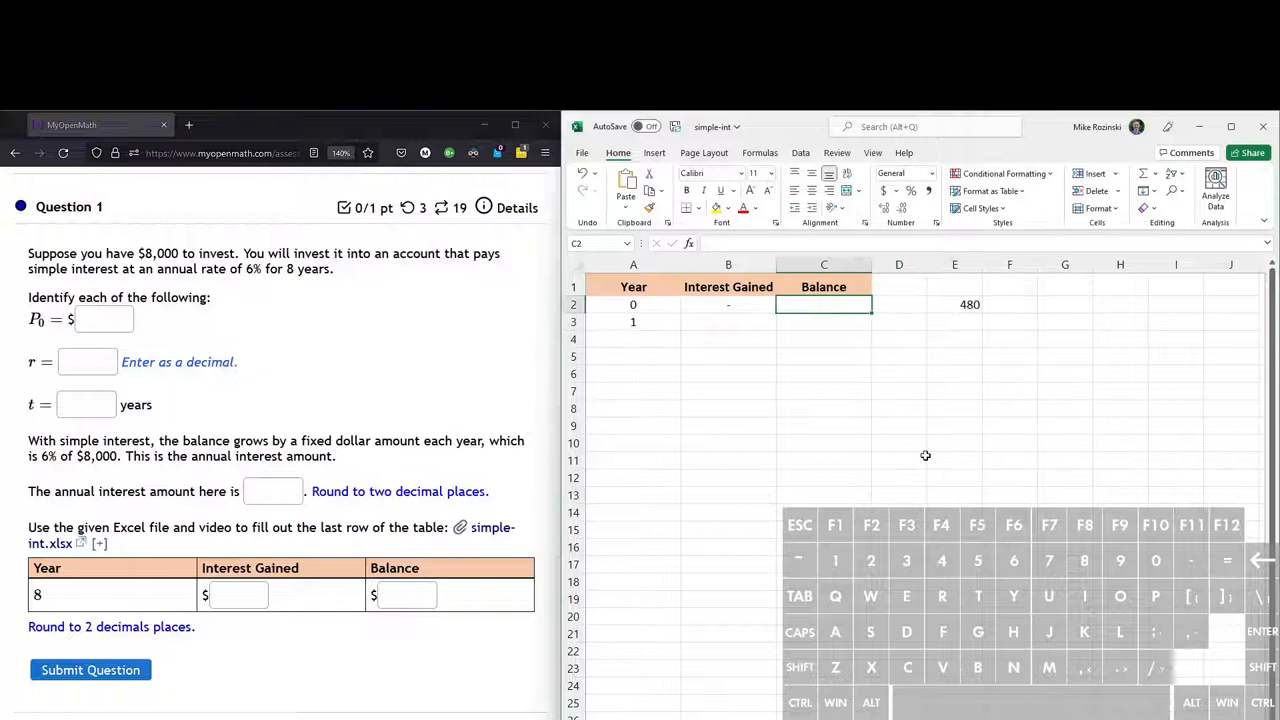
pyautogui.moveTo(954, 460)
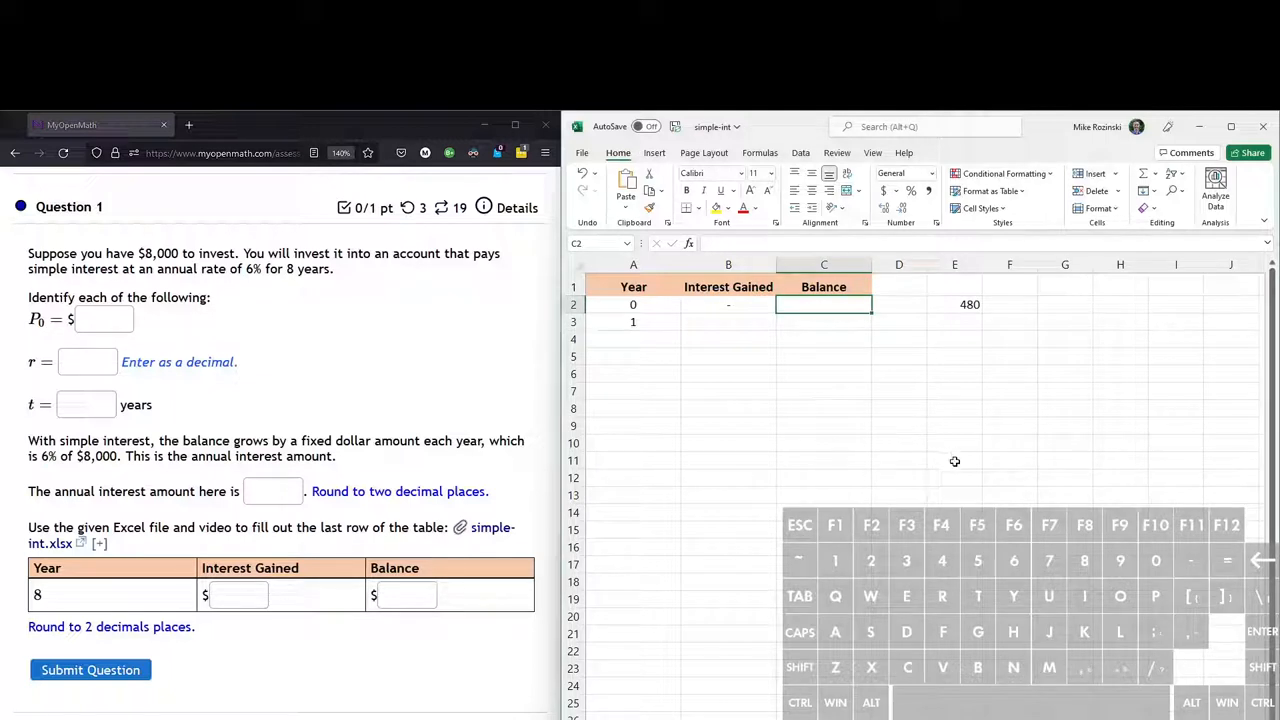
# - Enter 8000 as the year-0 balance and 480 as year-1 interest gained
pyautogui.write('8000')
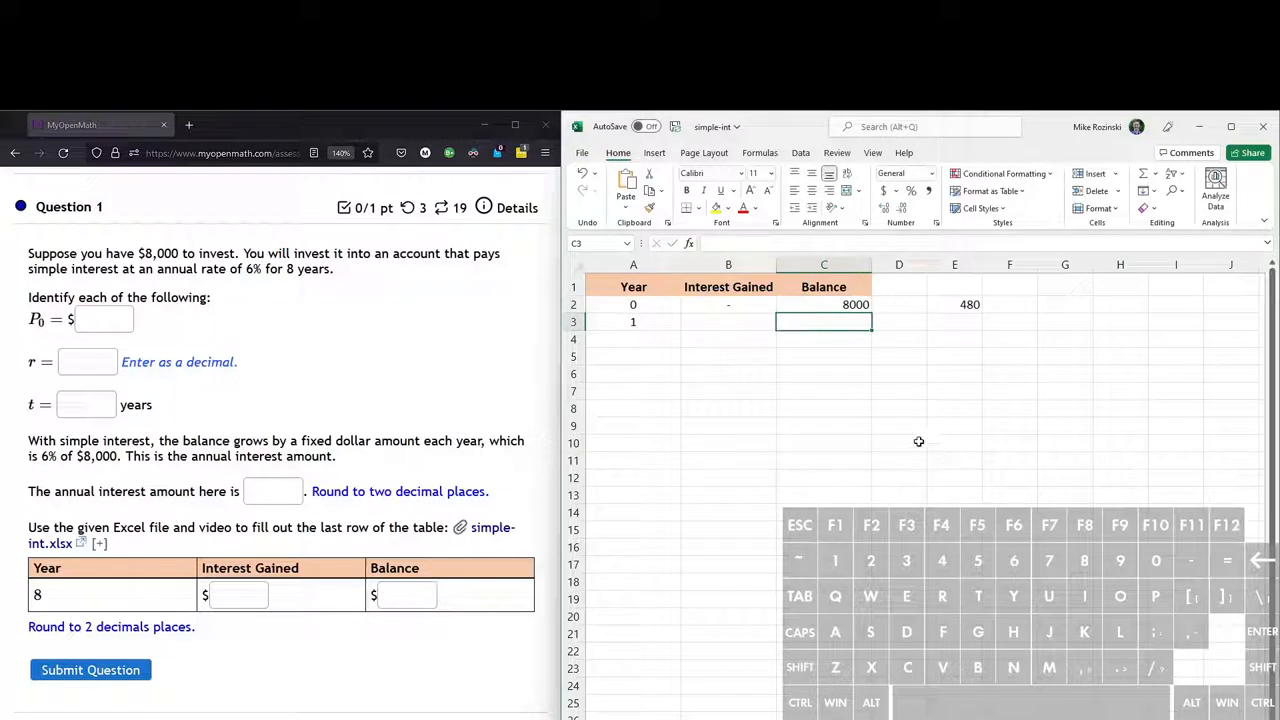
pyautogui.click(728, 320)
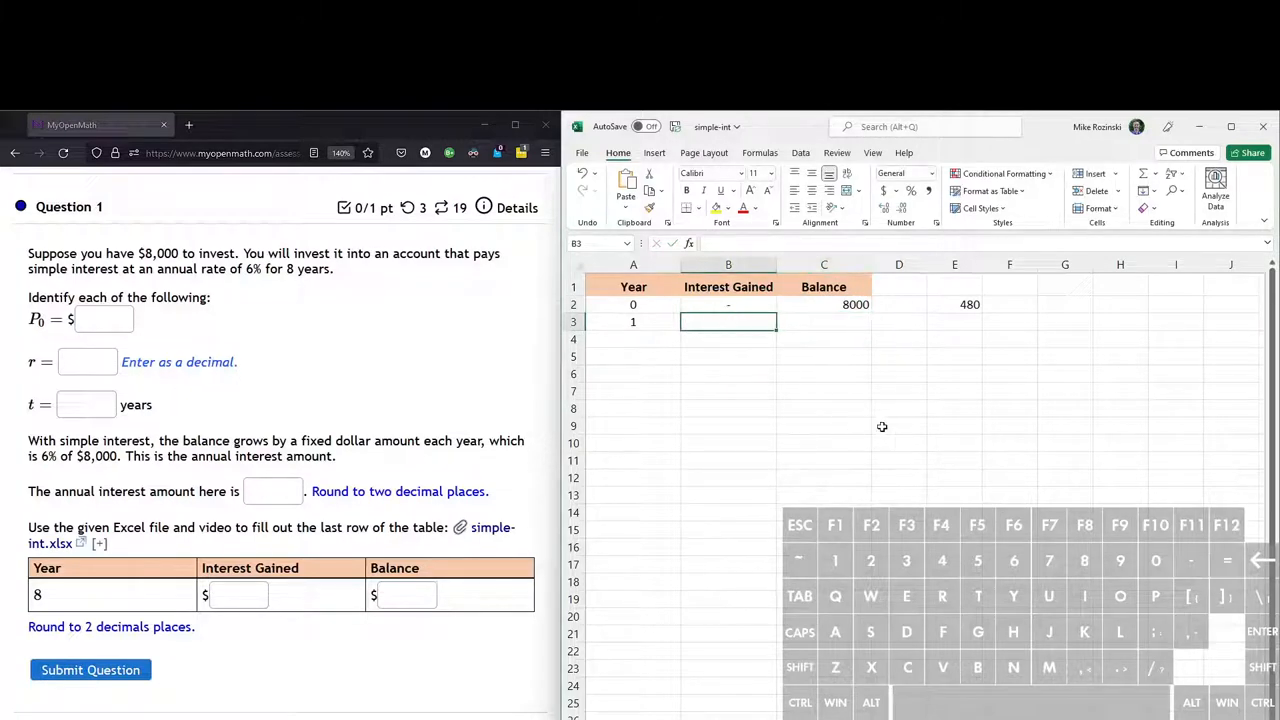
pyautogui.write('480')
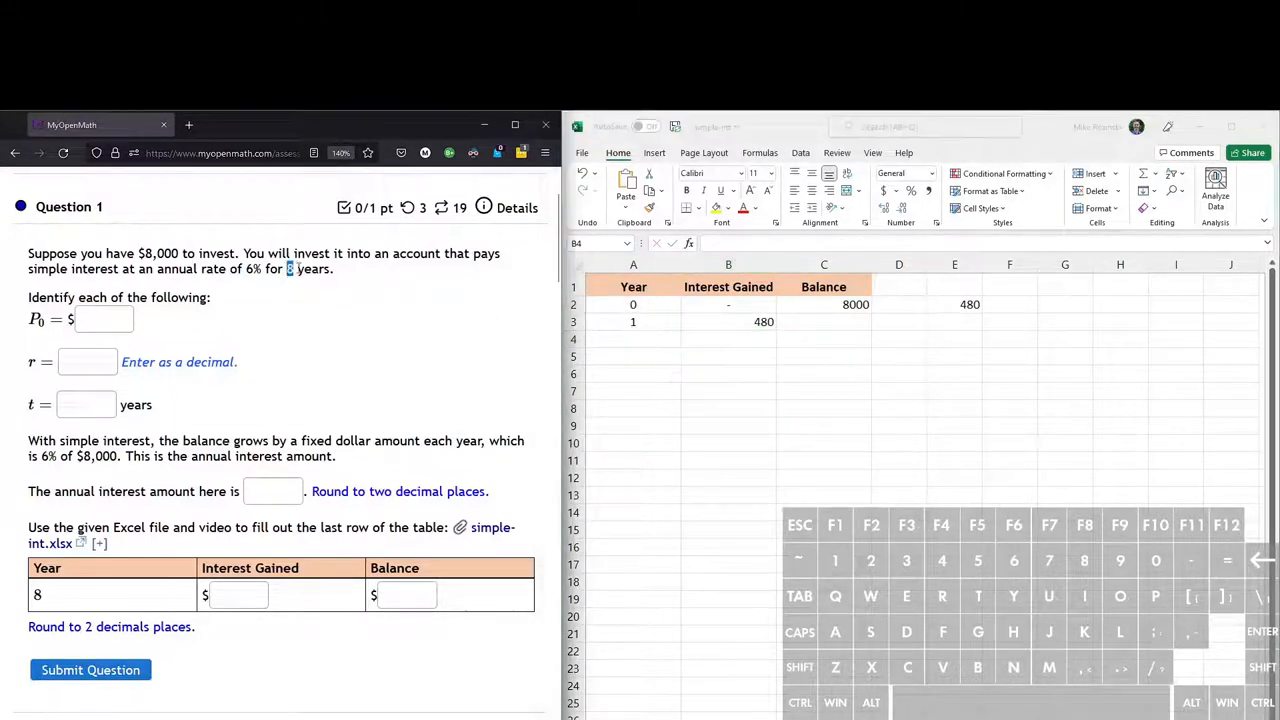
pyautogui.click(728, 338)
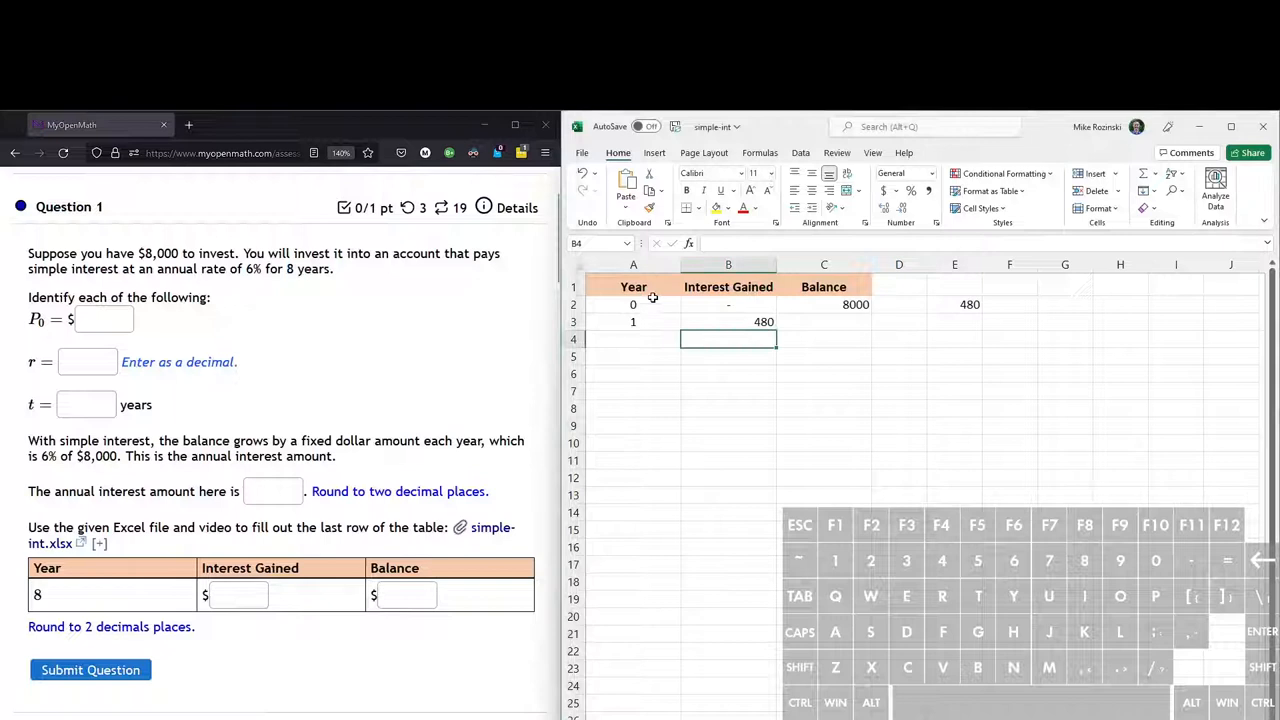
pyautogui.click(632, 338)
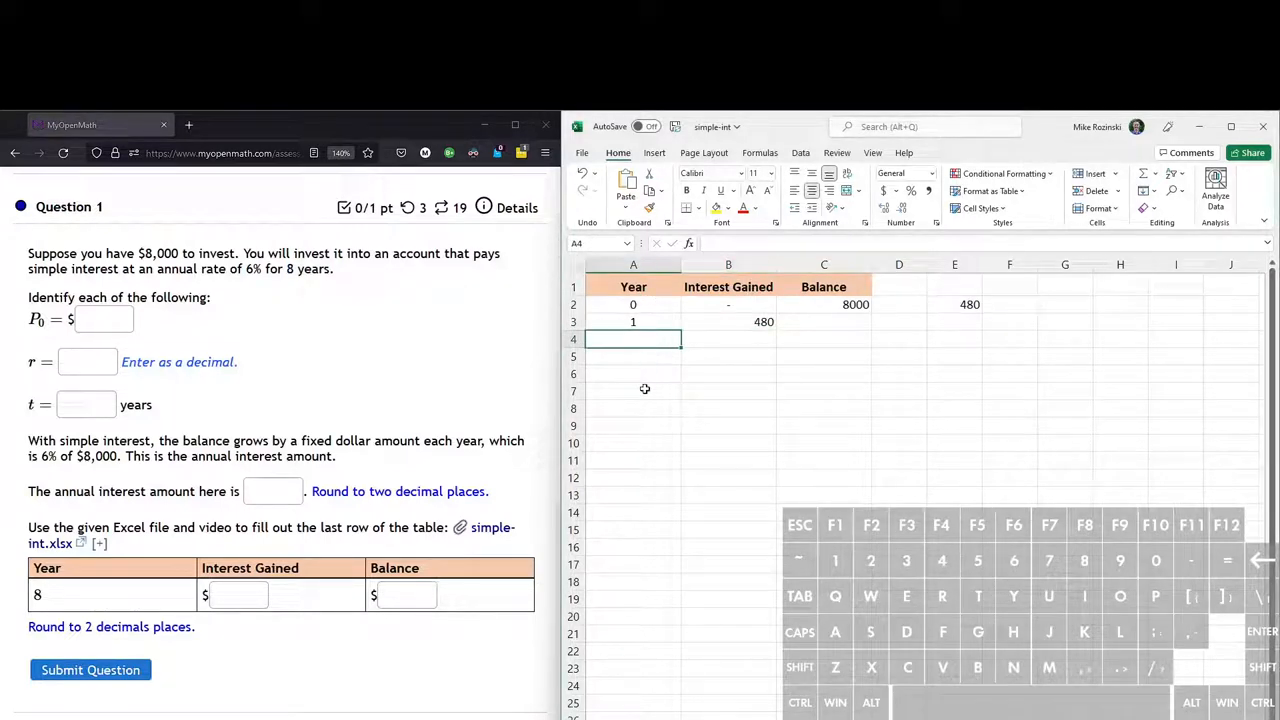
# - Fill the Year column down so it counts 0 through 8
pyautogui.click(632, 304)
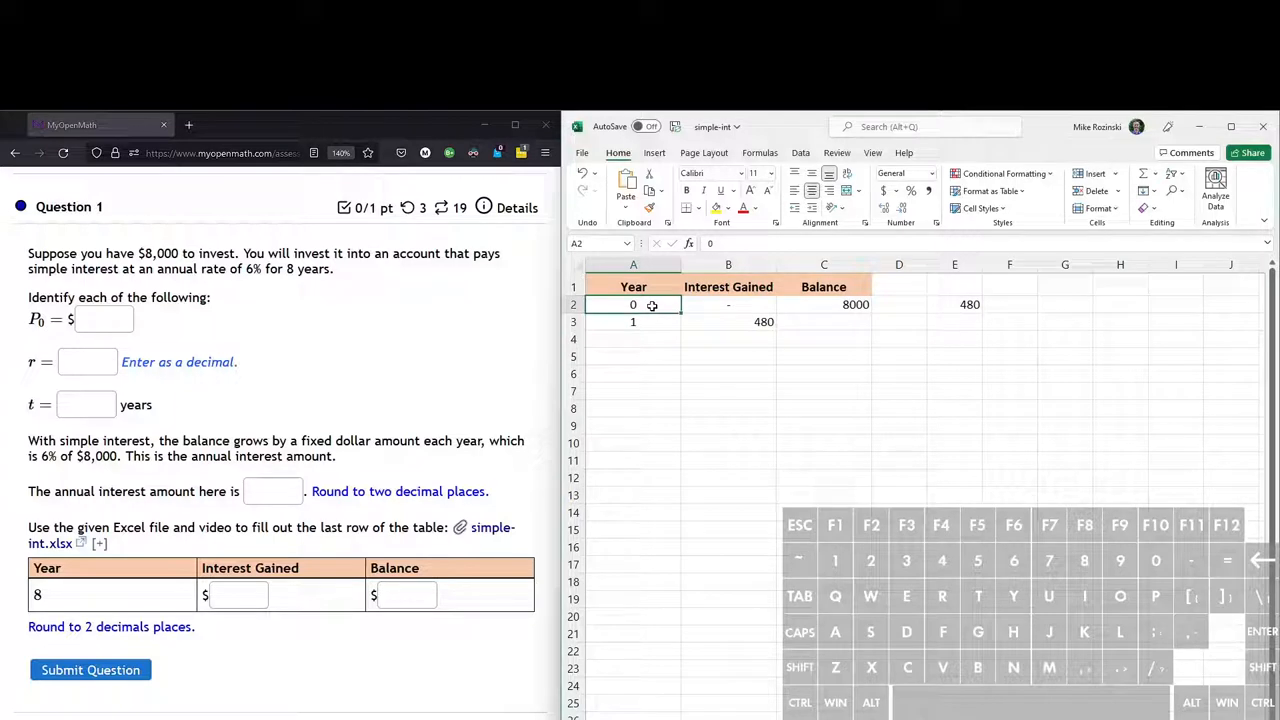
pyautogui.click(632, 322)
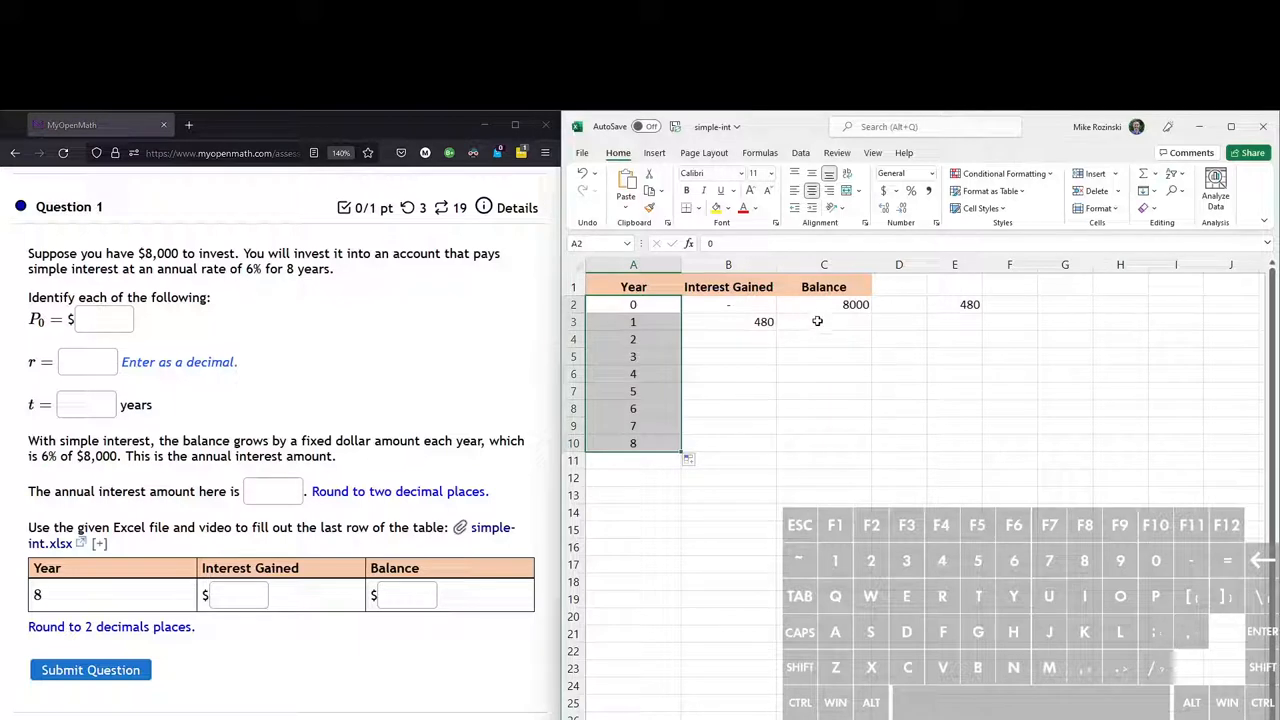
pyautogui.click(824, 320)
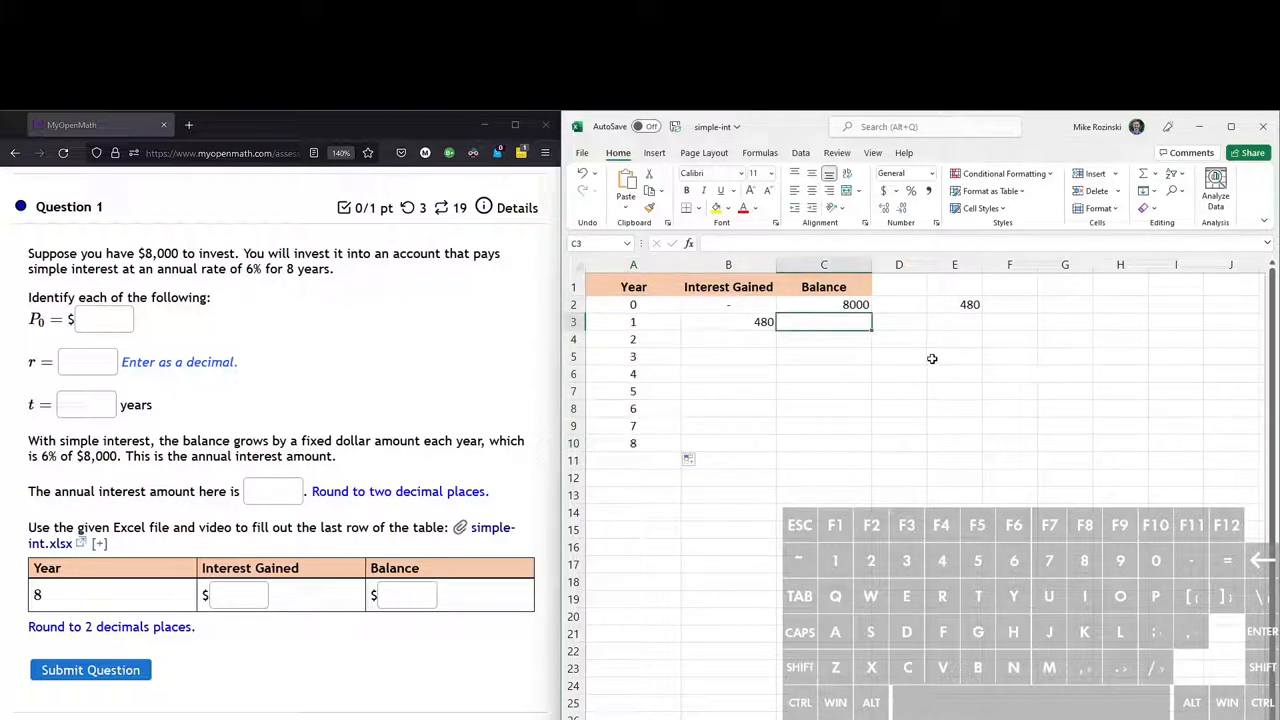
pyautogui.moveTo(852, 304)
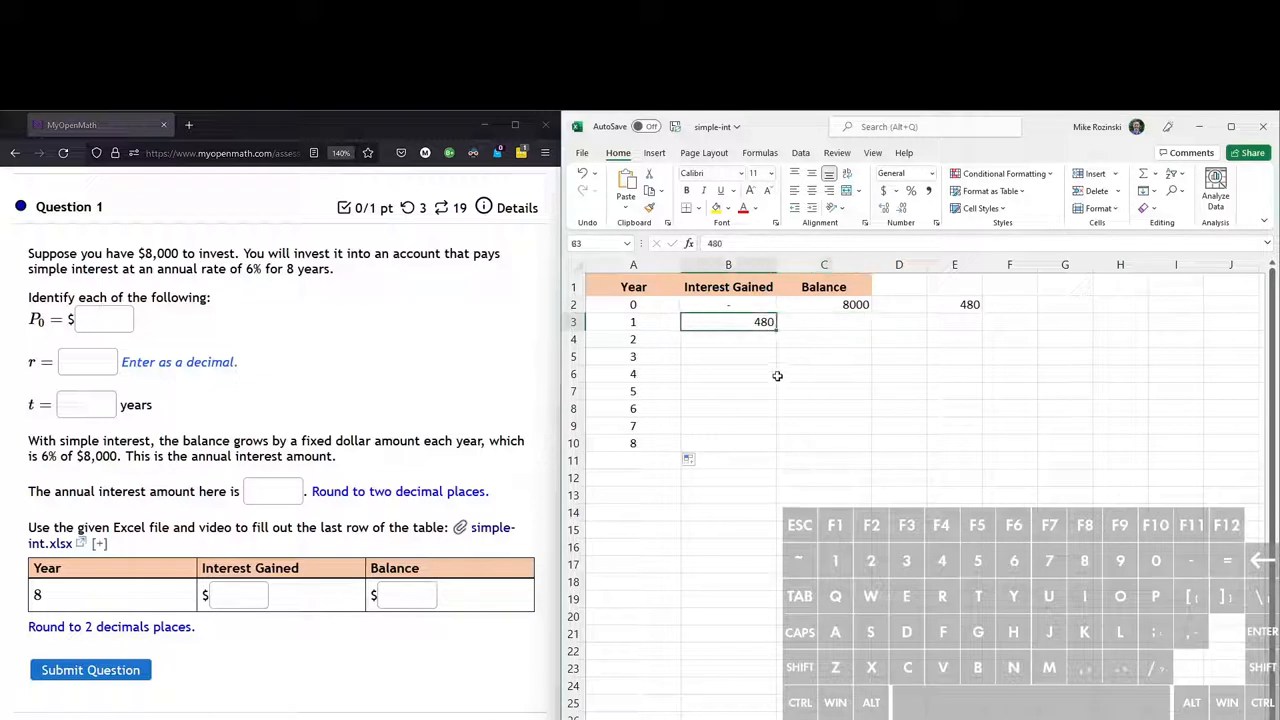
pyautogui.moveTo(768, 338)
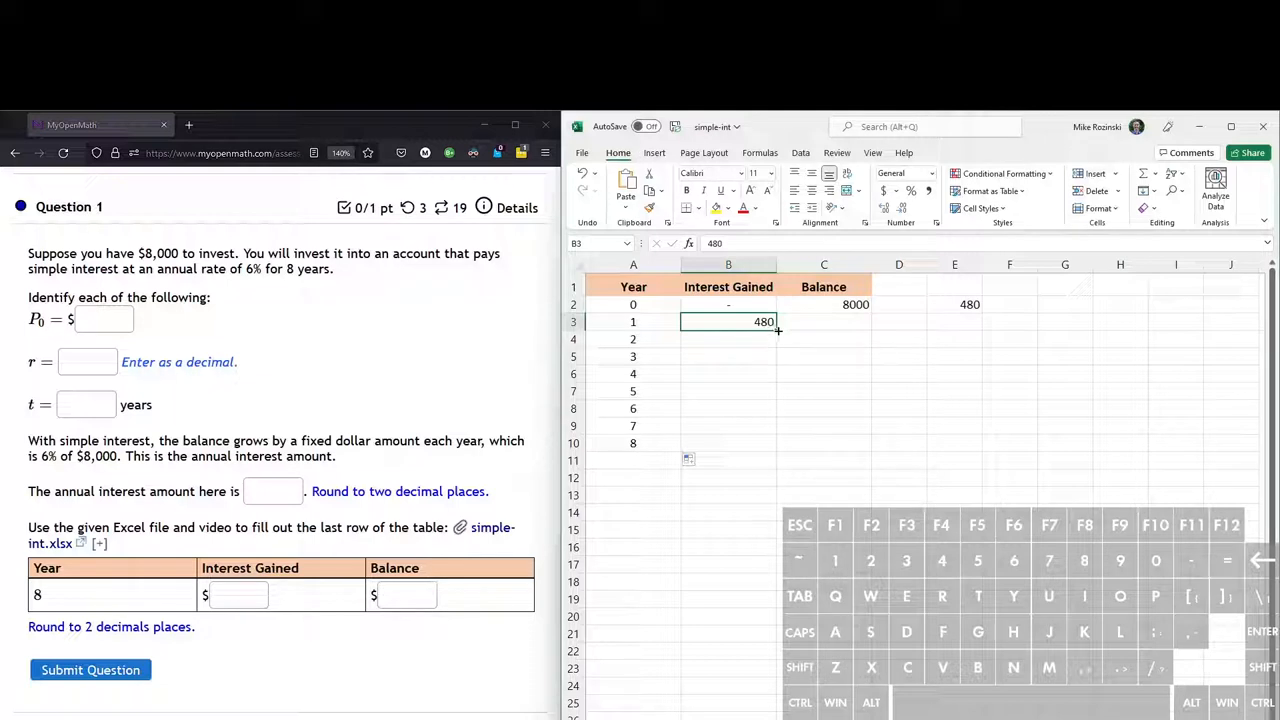
# - Copy the 480 interest gained down through year 8
pyautogui.moveTo(764, 330); pyautogui.dragTo(768, 444)
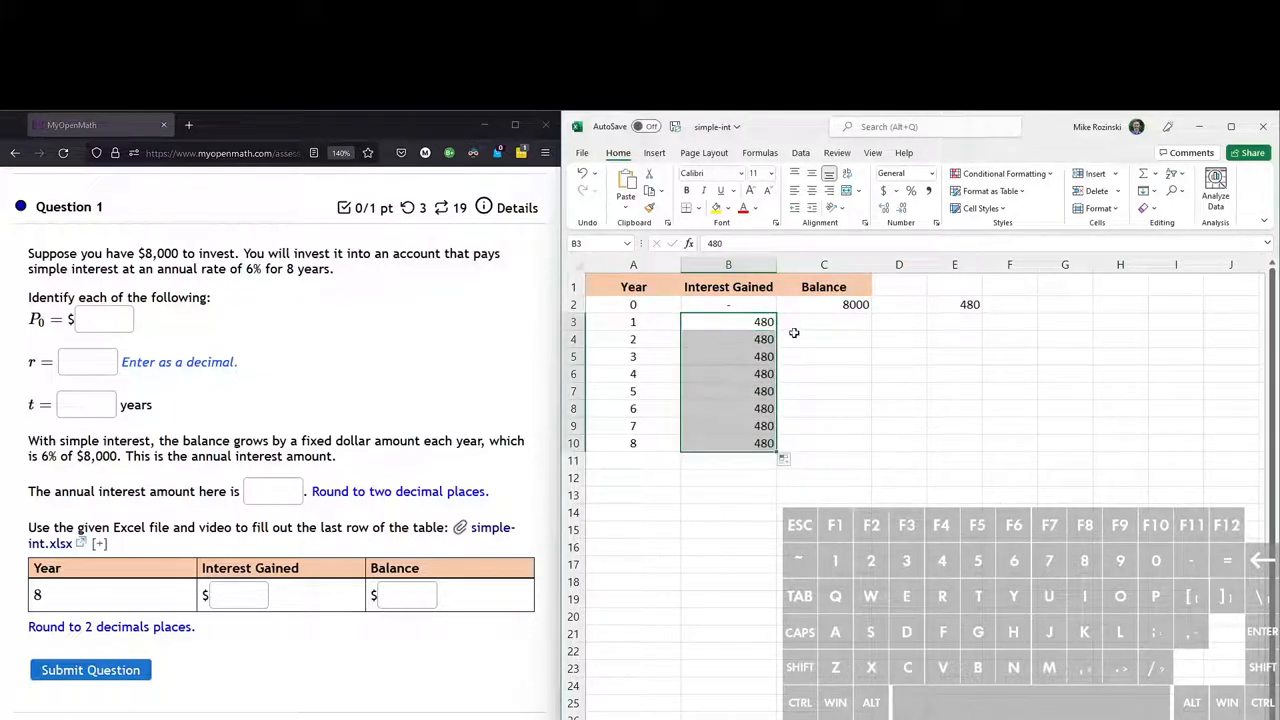
pyautogui.click(824, 320)
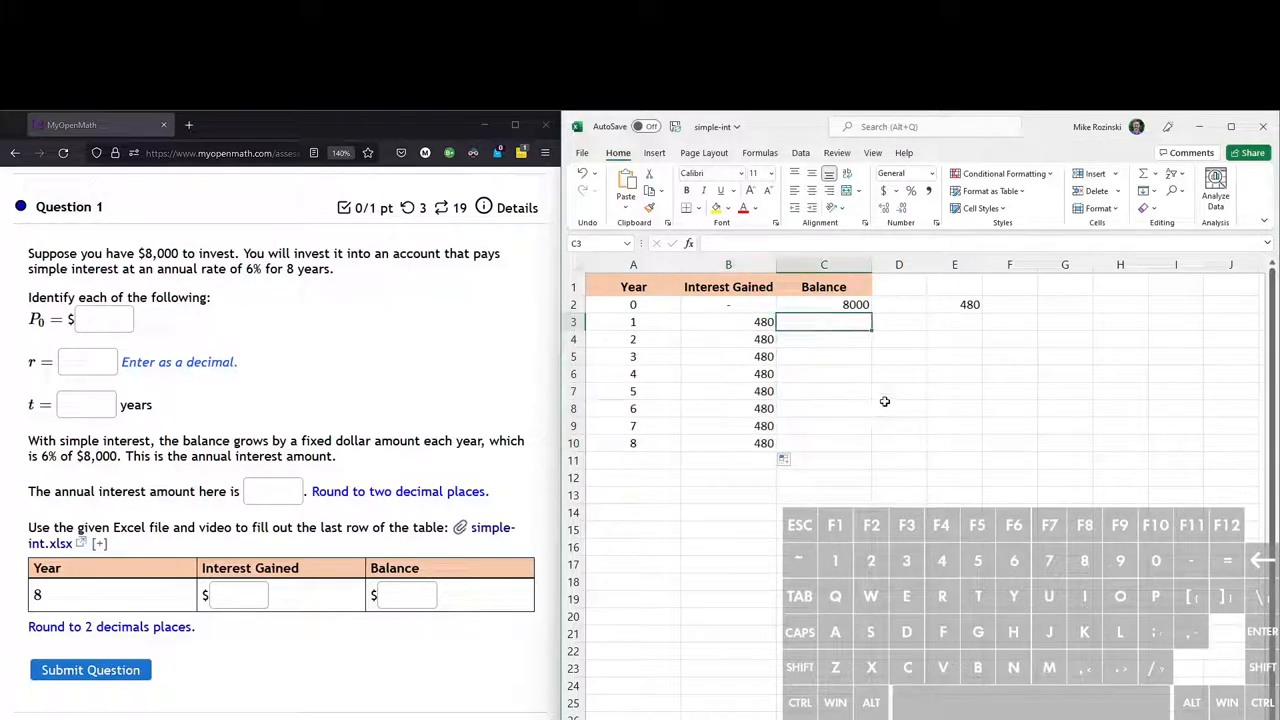
pyautogui.moveTo(872, 380)
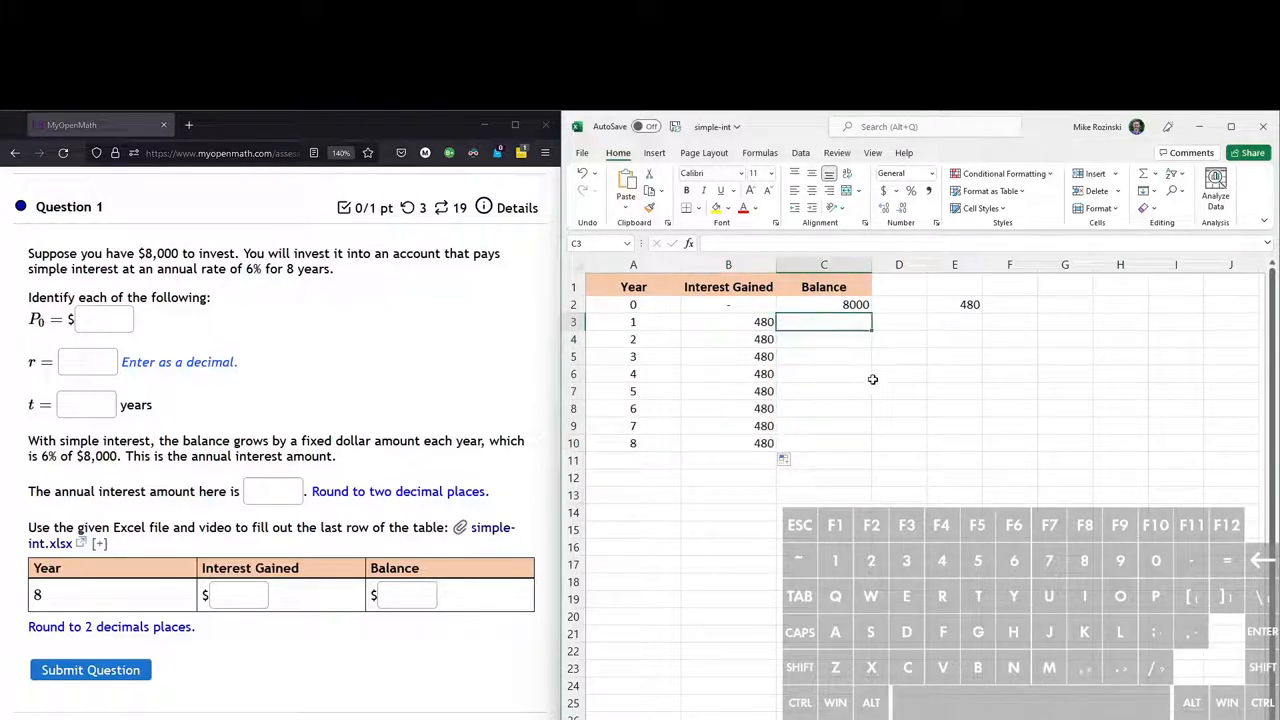
# - Enter =C2+480 for year 1's balance and fill it down to reach 11840 in year 8
pyautogui.write('=')
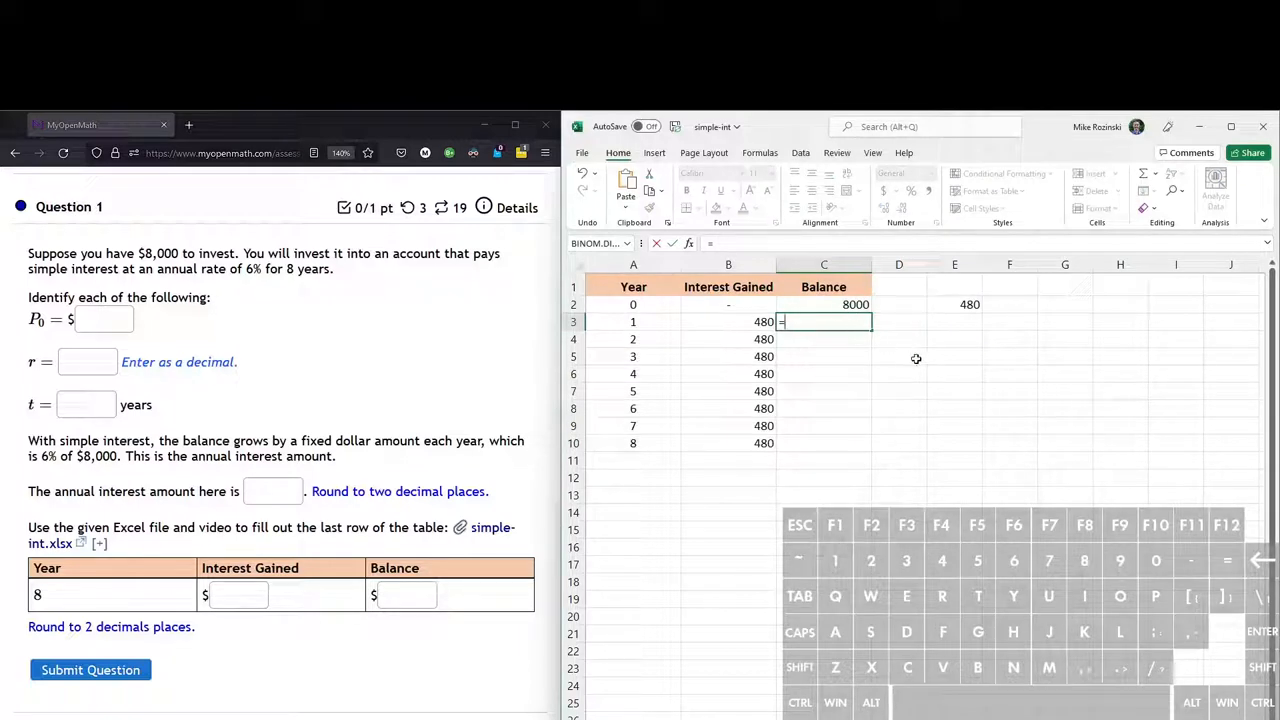
pyautogui.write('c2')
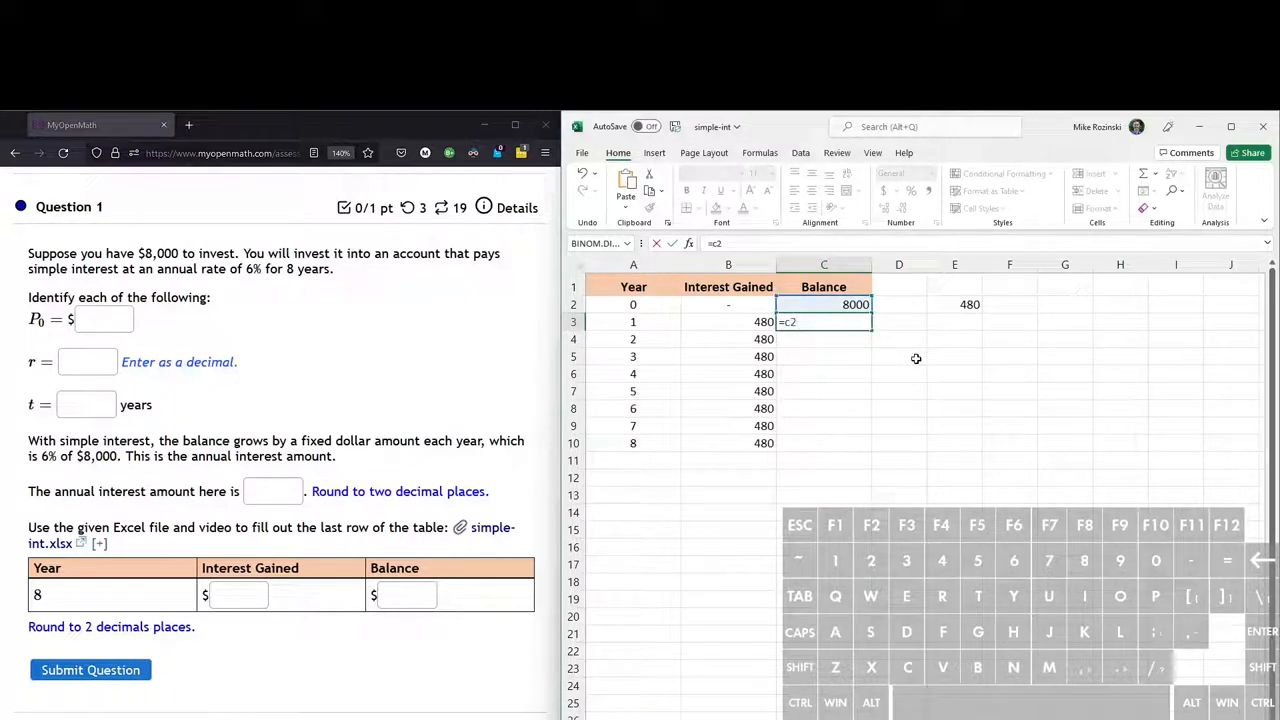
pyautogui.write('+')
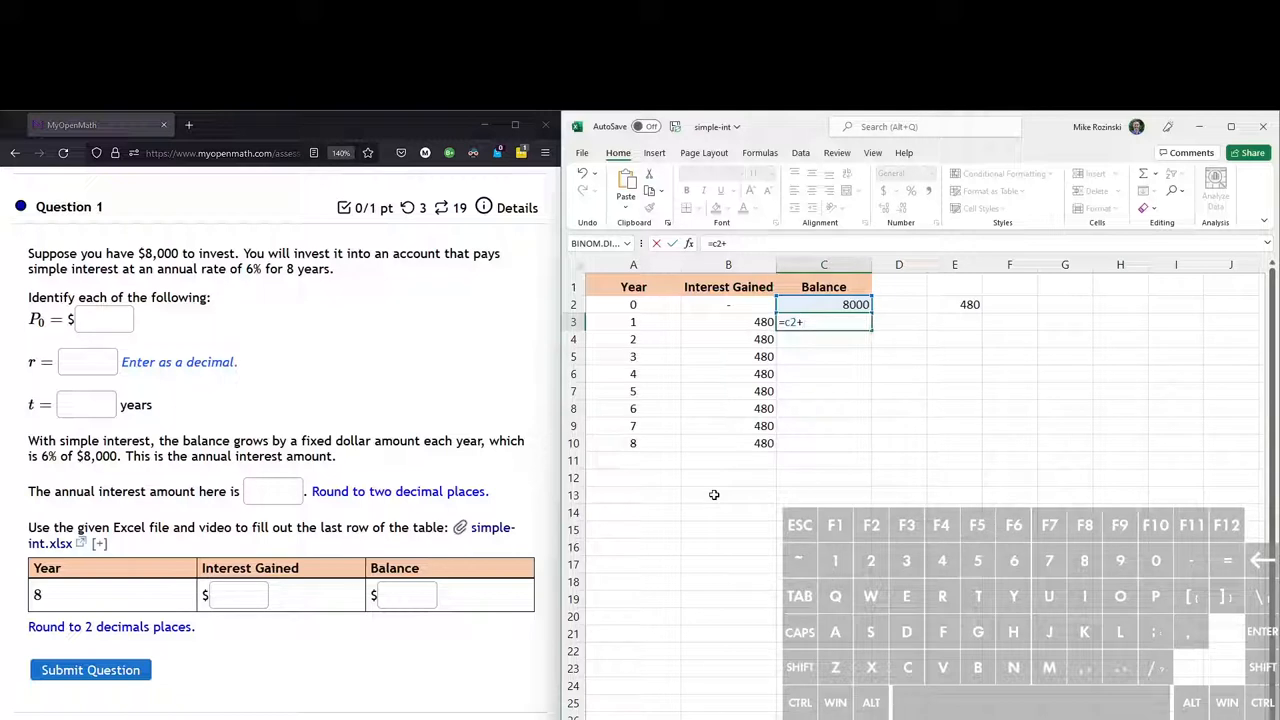
pyautogui.write('480')
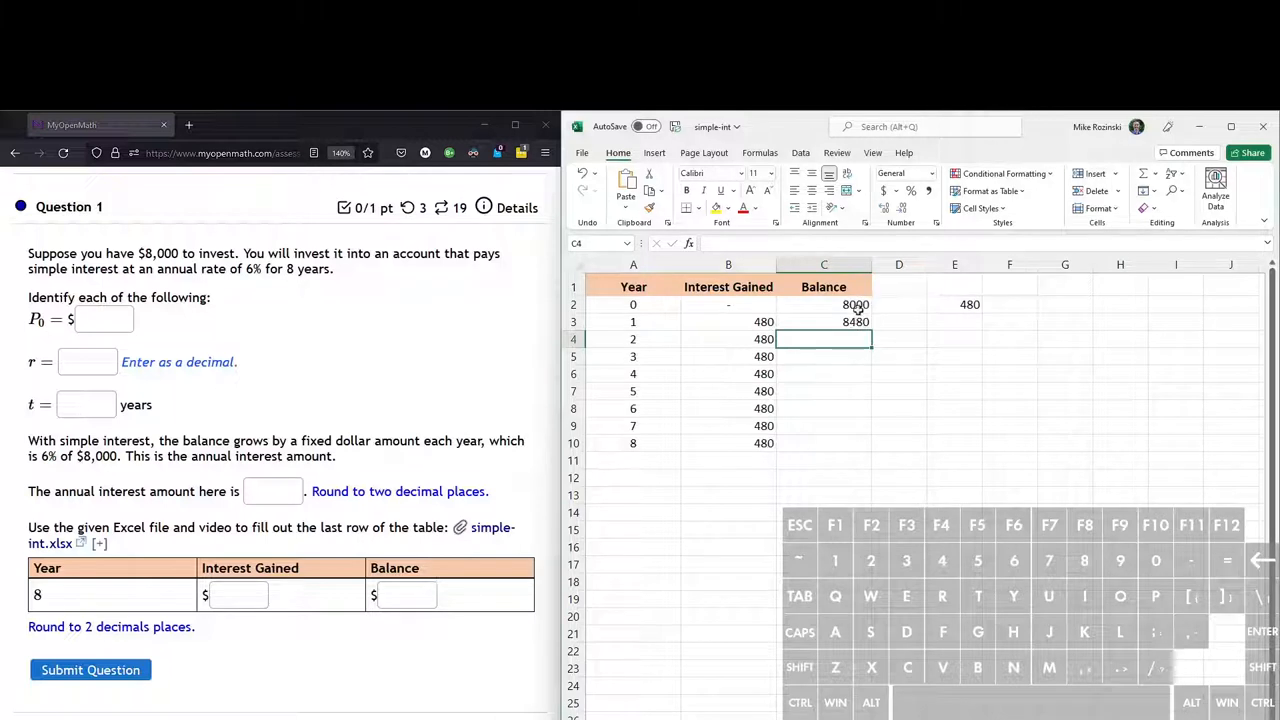
pyautogui.click(824, 320)
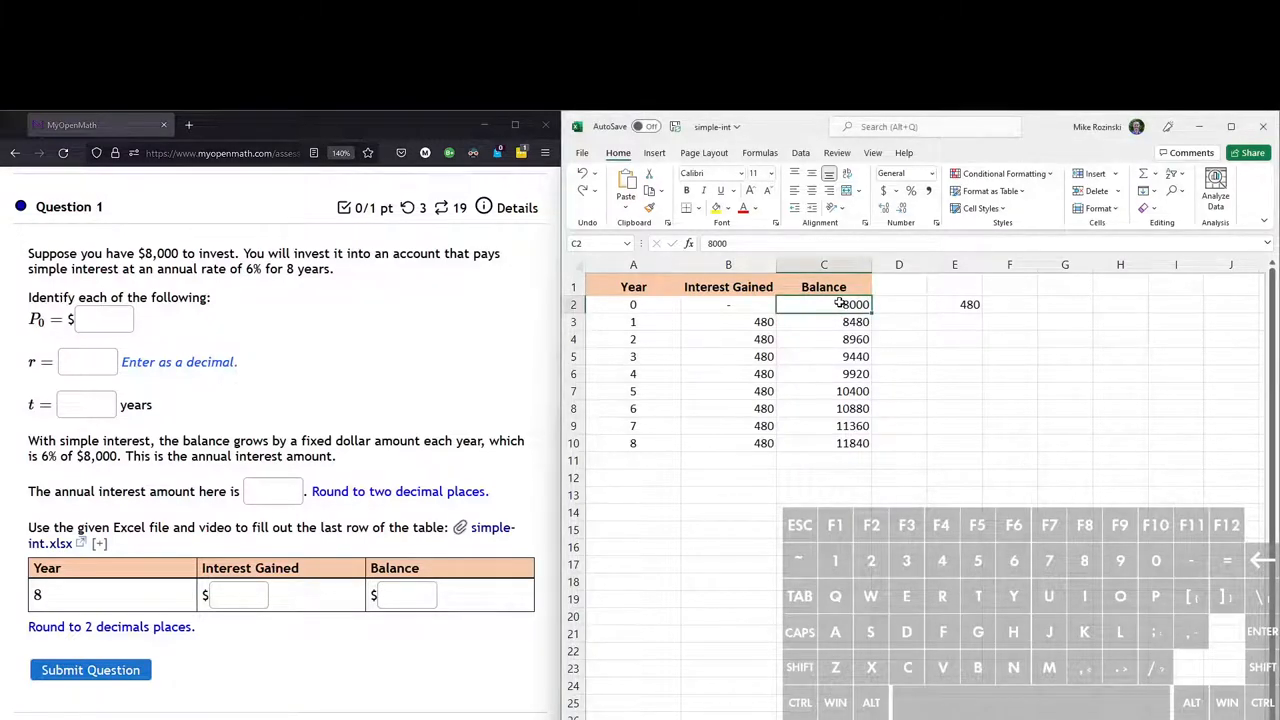
# - Format the balances C2:C10 as currency, $8,000.00 to $11,840.00
pyautogui.moveTo(824, 304); pyautogui.dragTo(856, 340)
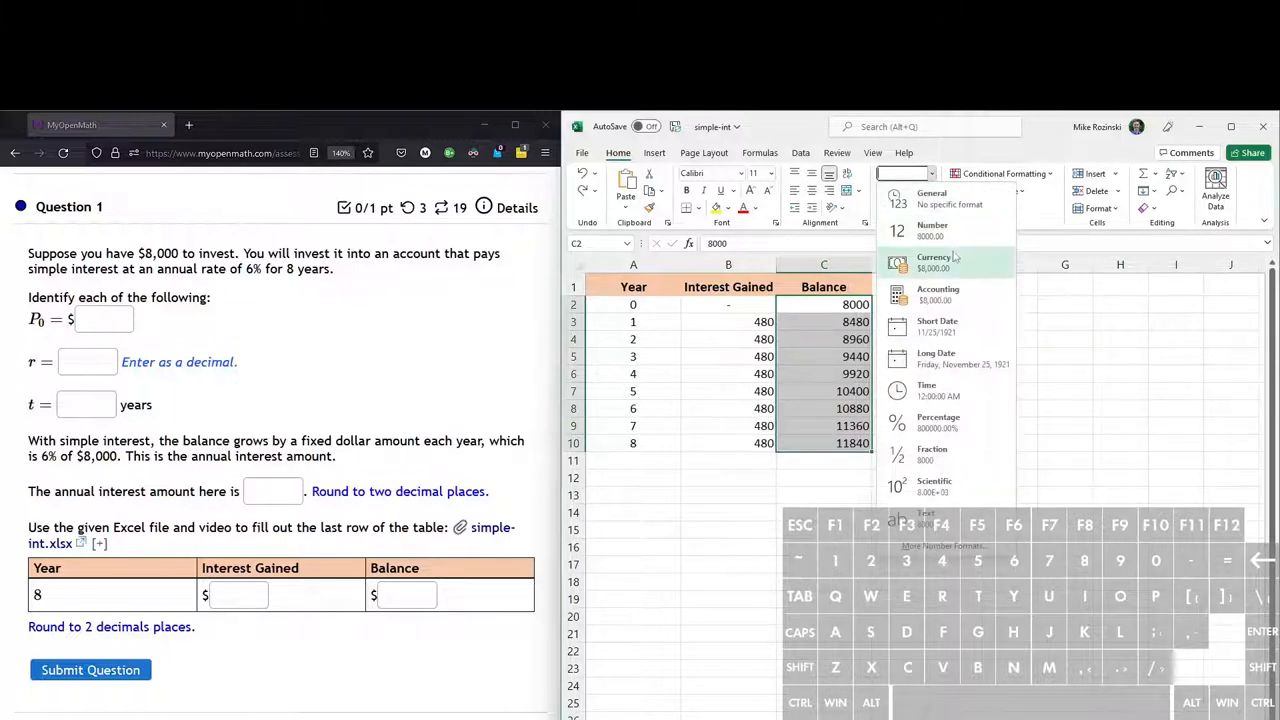
pyautogui.moveTo(950, 262)
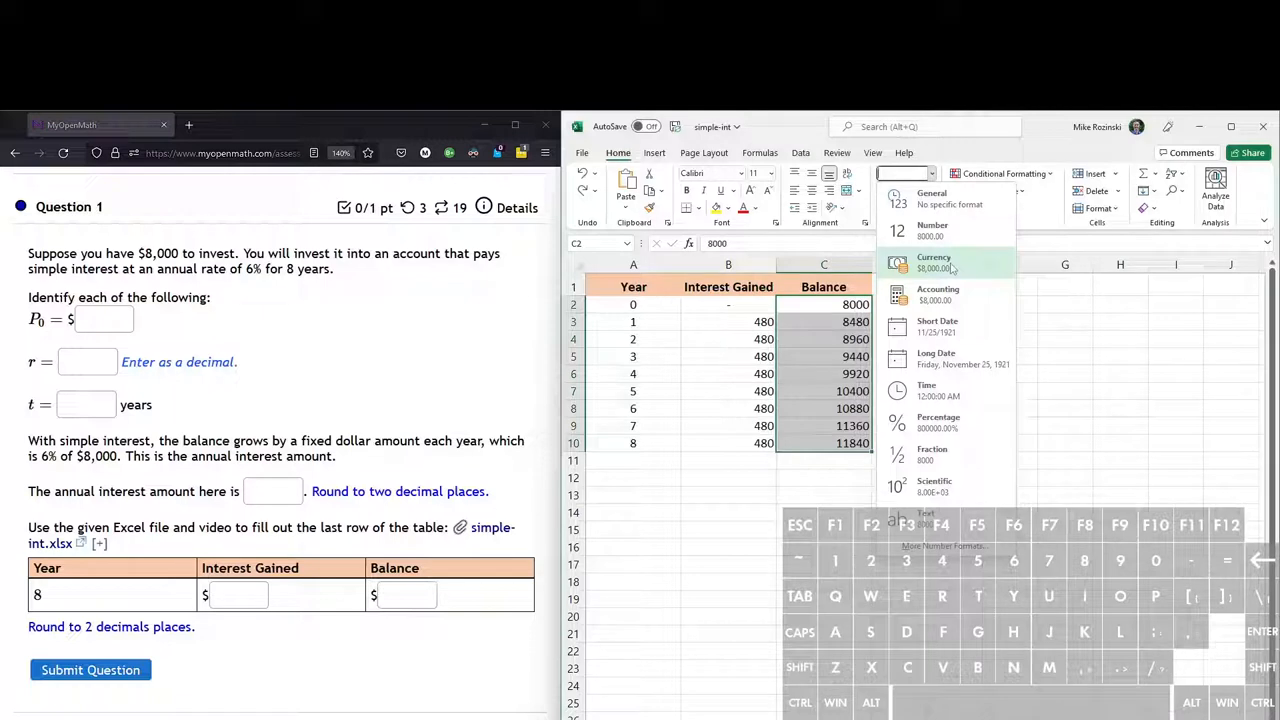
pyautogui.click(932, 262)
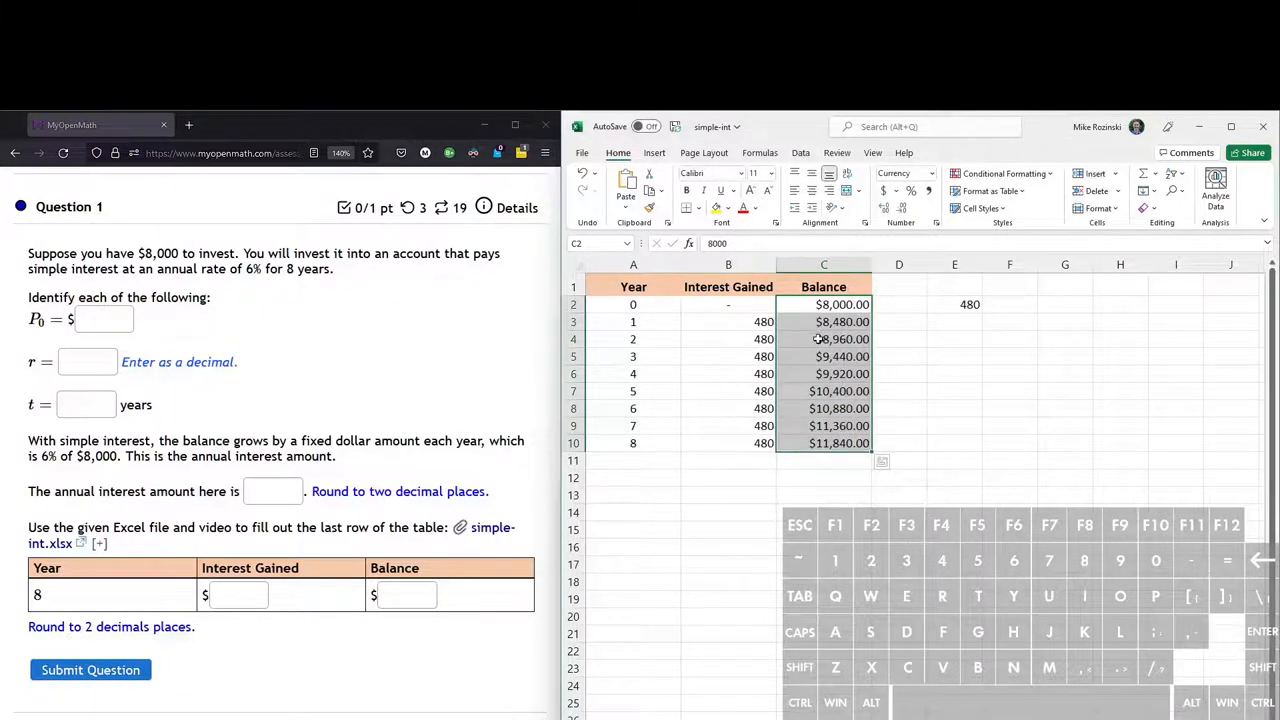
pyautogui.click(728, 320)
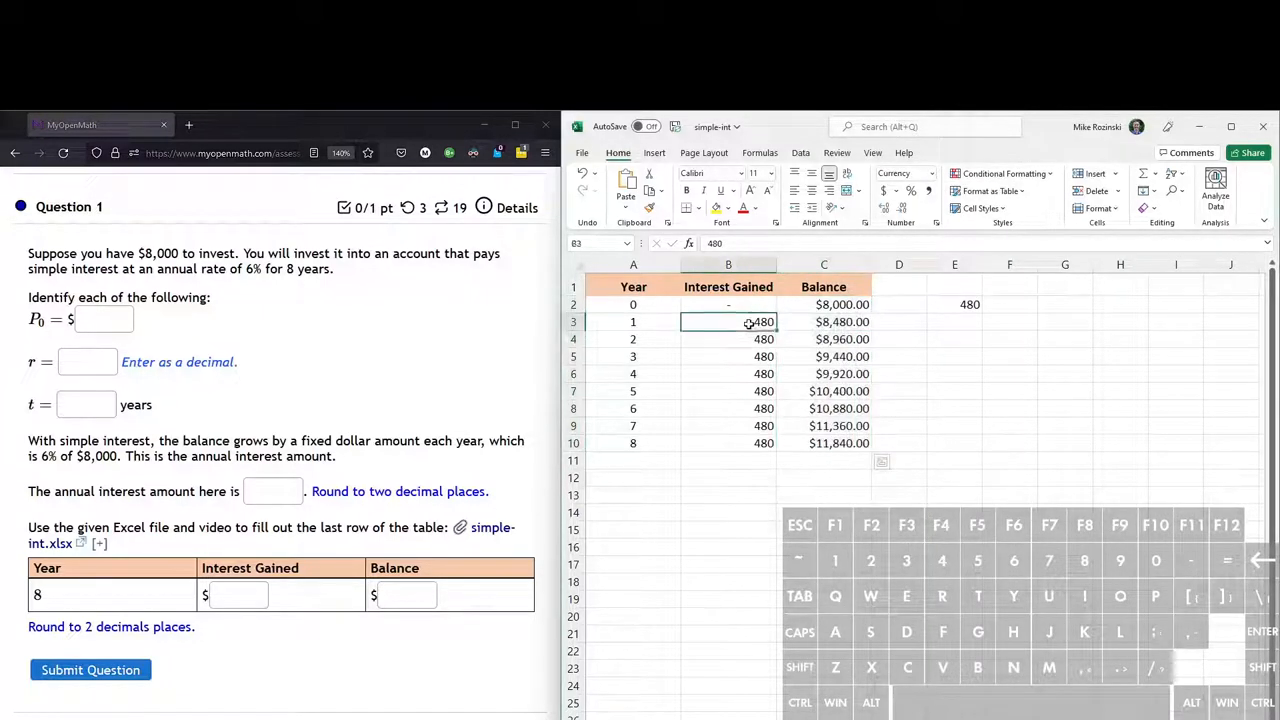
# - Format the interest amounts B3:B10 as currency, $480.00 each
pyautogui.moveTo(728, 320); pyautogui.dragTo(728, 444)
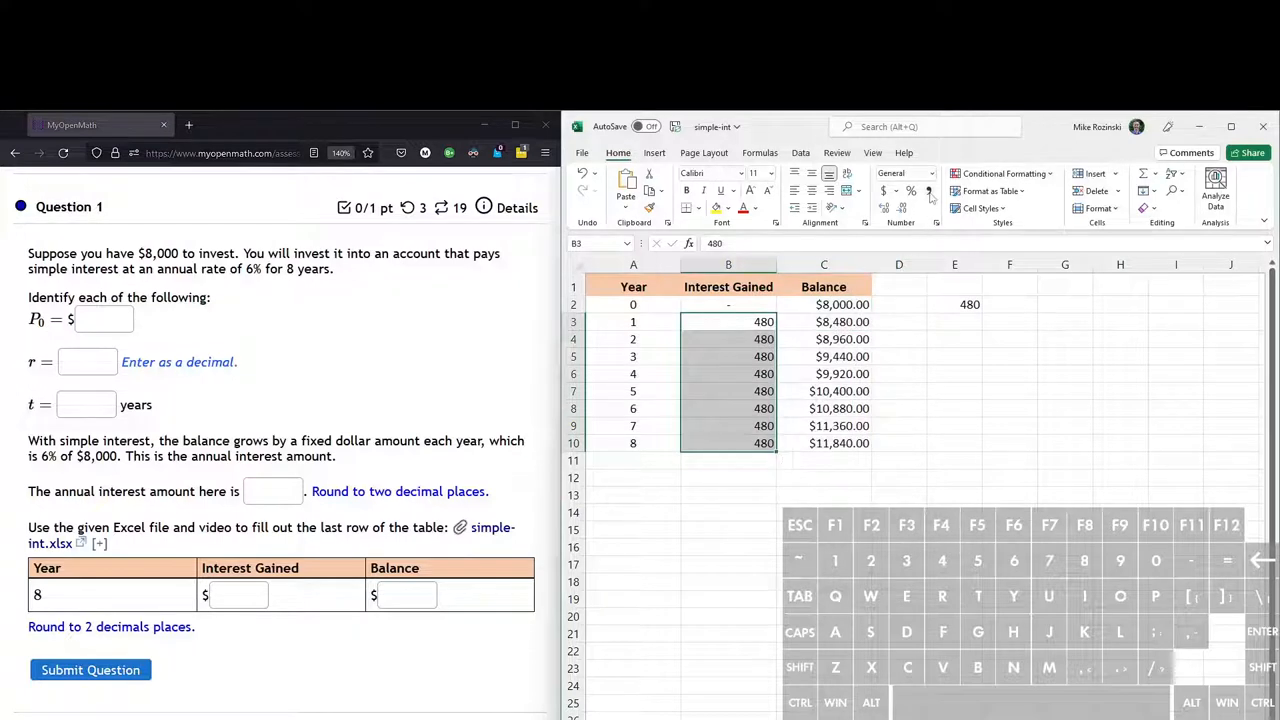
pyautogui.click(900, 172)
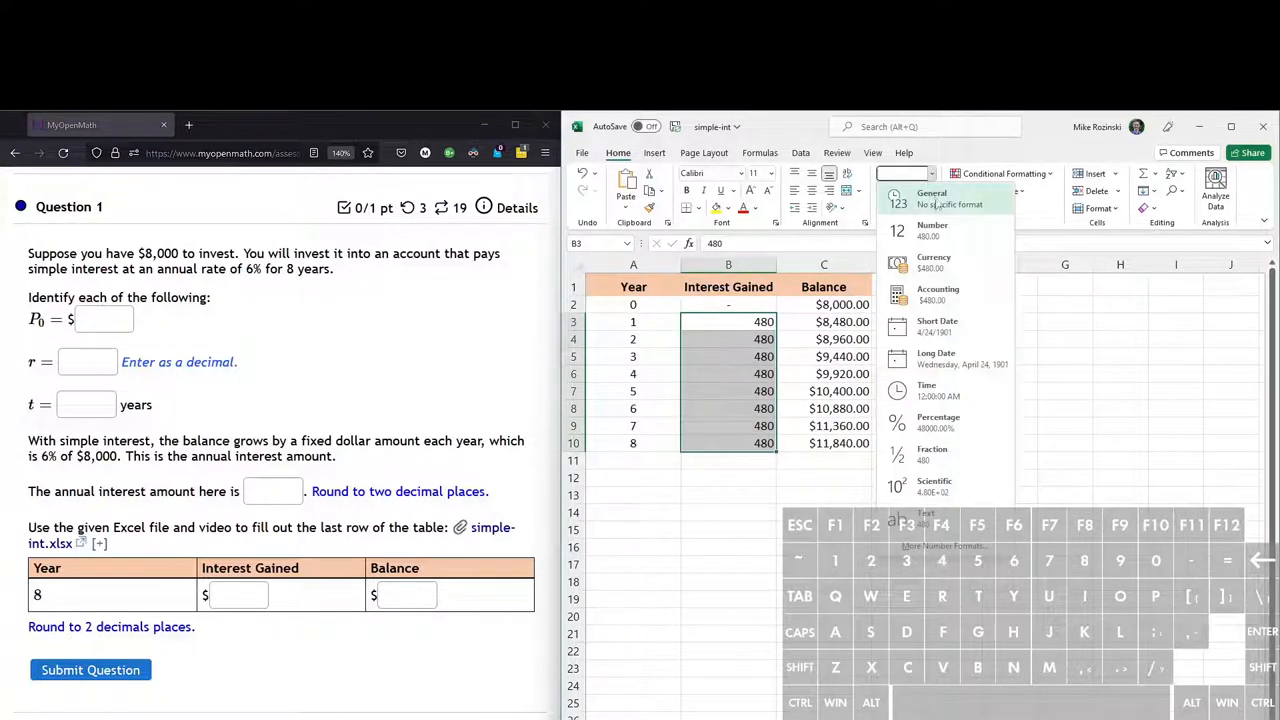
pyautogui.click(932, 260)
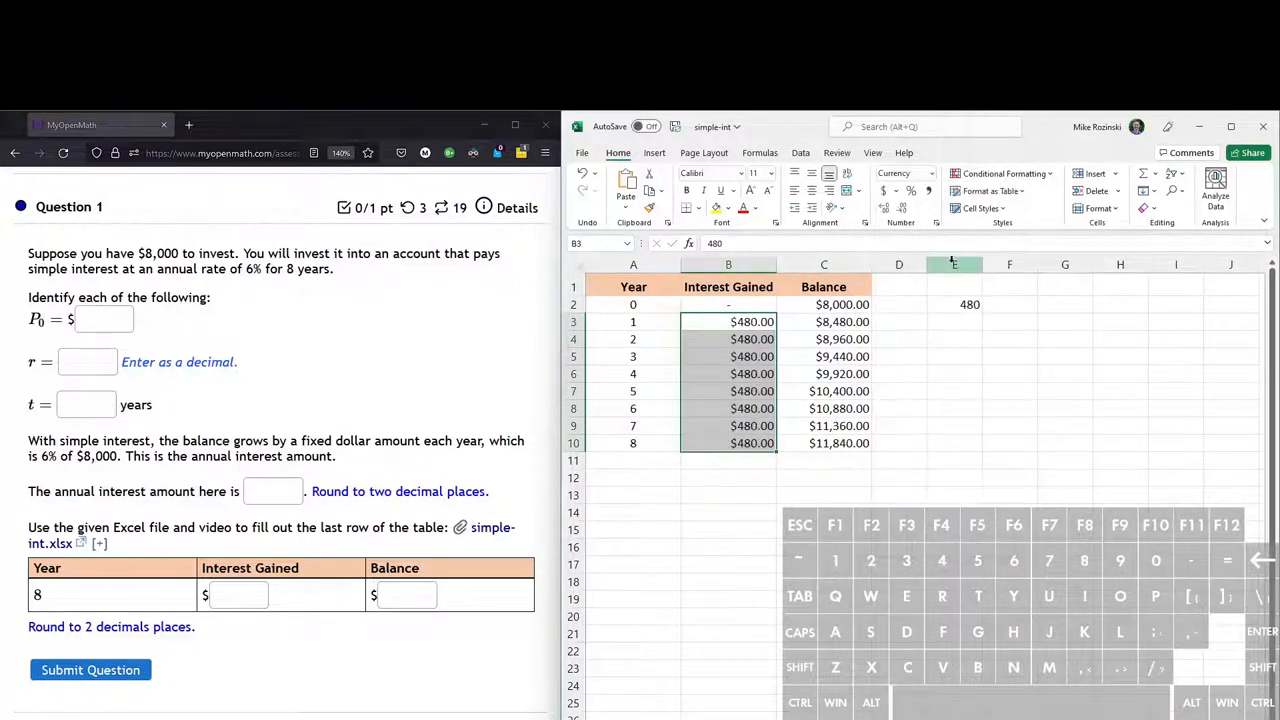